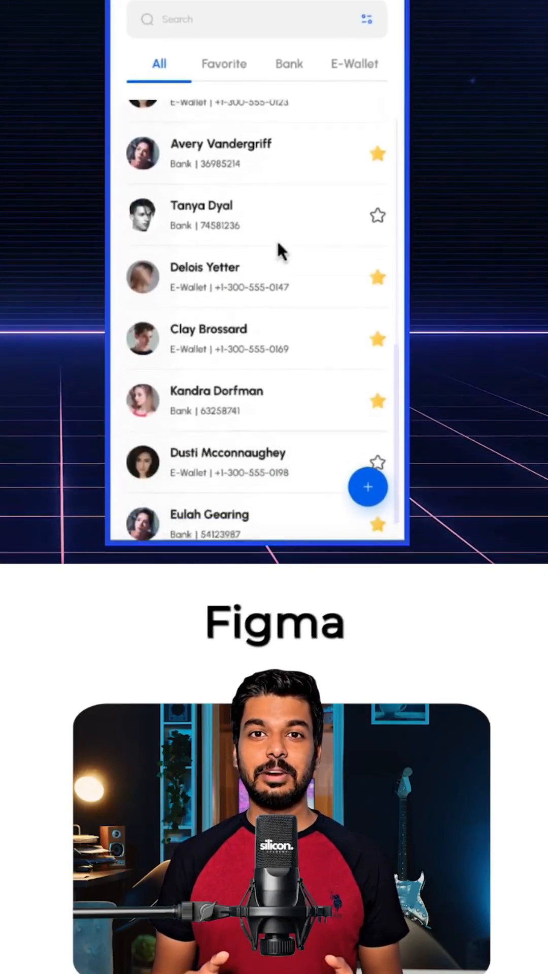
Duplicate contact rows in the Auto Layout Vertical frame to form one long list.
{"action": "scroll", "scroll_direction": "up", "scroll_amount": 3}
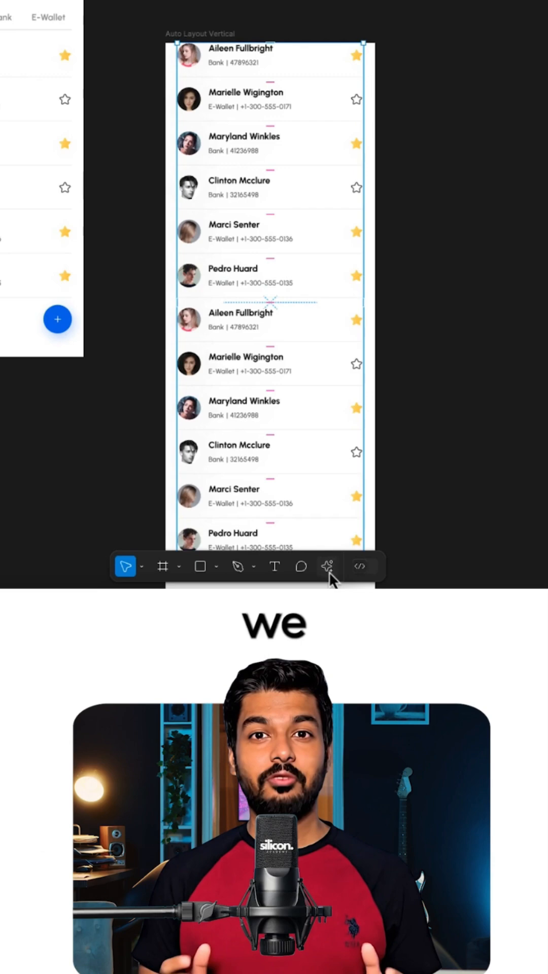
{"action": "left_click", "coordinate": [327, 566]}
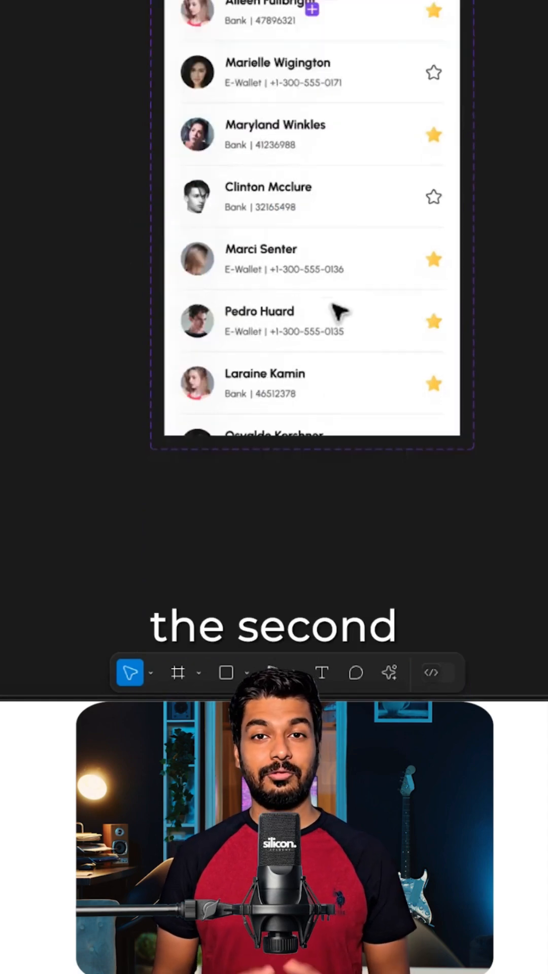
Turn the clipped list into a component and add Variant2 with the list shifted up.
{"action": "scroll", "scroll_direction": "down", "scroll_amount": 3}
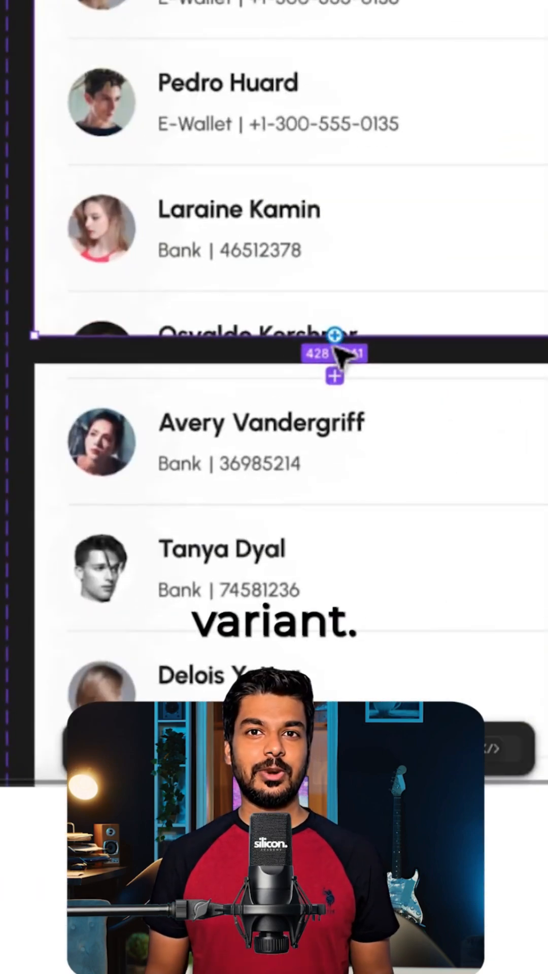
Connect variant 1 to Variant2 with an On drag trigger and Change to action.
{"action": "left_click", "coordinate": [336, 377]}
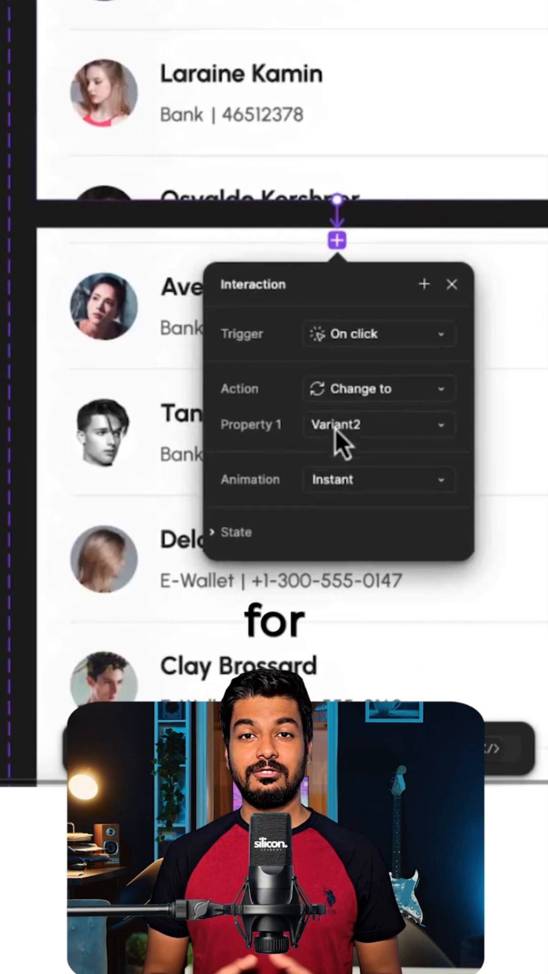
{"action": "left_click", "coordinate": [379, 334]}
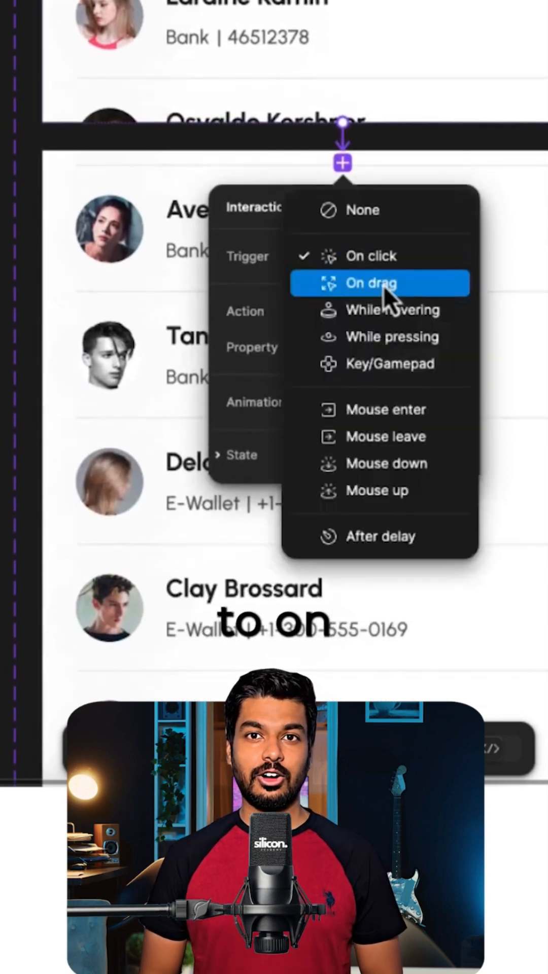
{"action": "left_click", "coordinate": [370, 283]}
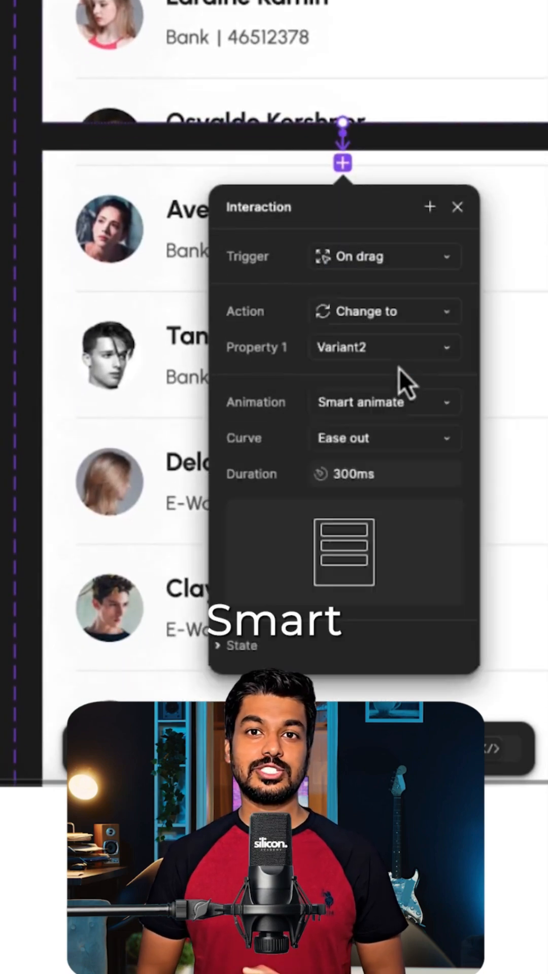
Set the Smart animate transition to Ease out over 800ms.
{"action": "left_click", "coordinate": [385, 473]}
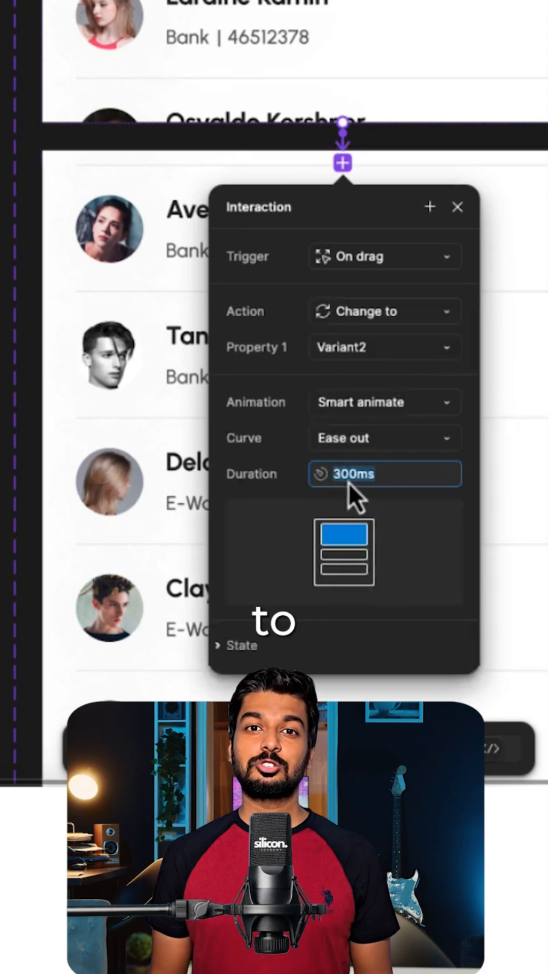
{"action": "type", "text": "800ms"}
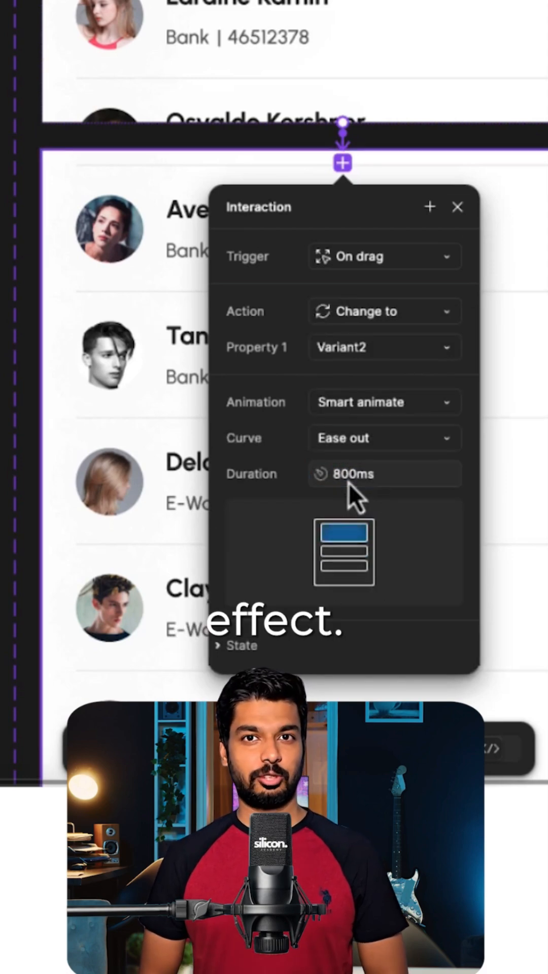
{"action": "left_click", "coordinate": [458, 207]}
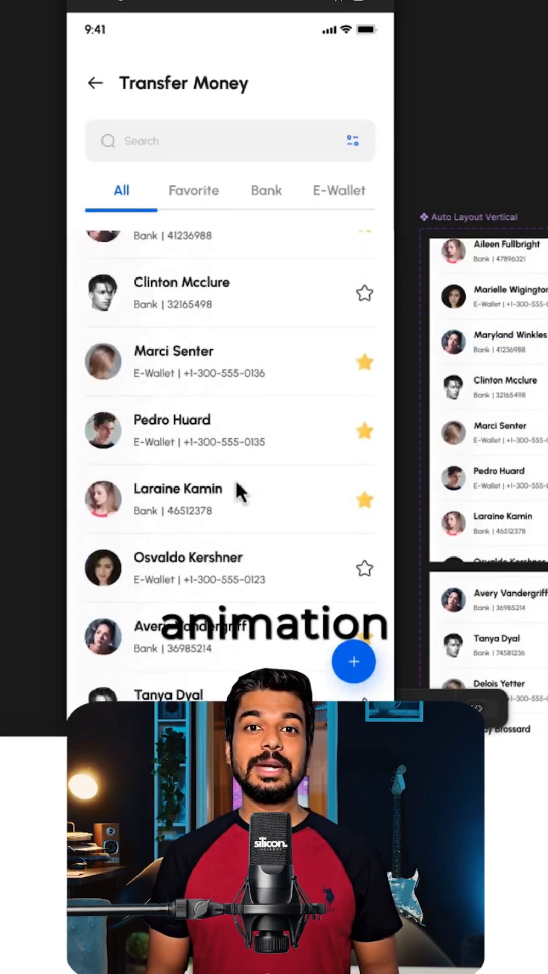
Insert a list component instance into the Transfer Money frame under the tabs.
{"action": "scroll", "scroll_direction": "down", "scroll_amount": 3}
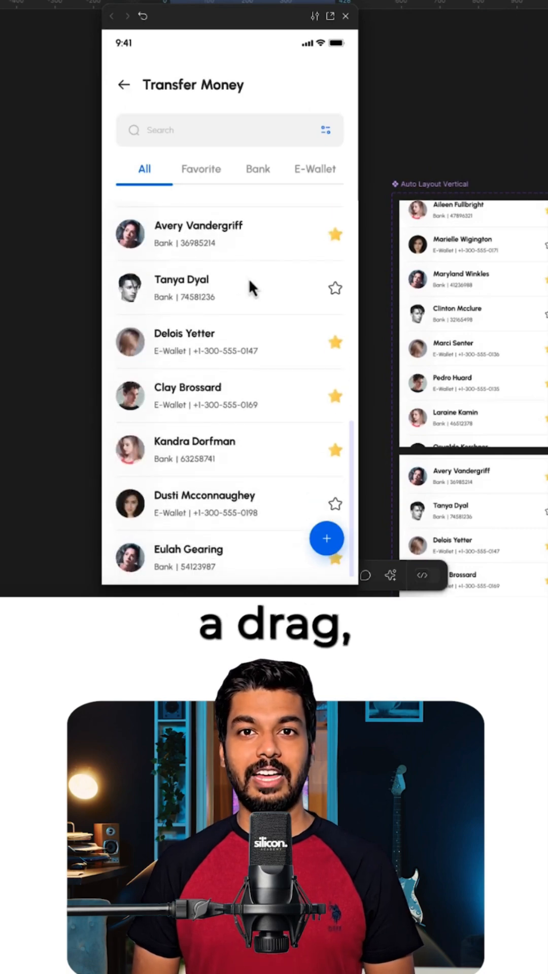
{"action": "scroll", "scroll_direction": "down", "scroll_amount": 3}
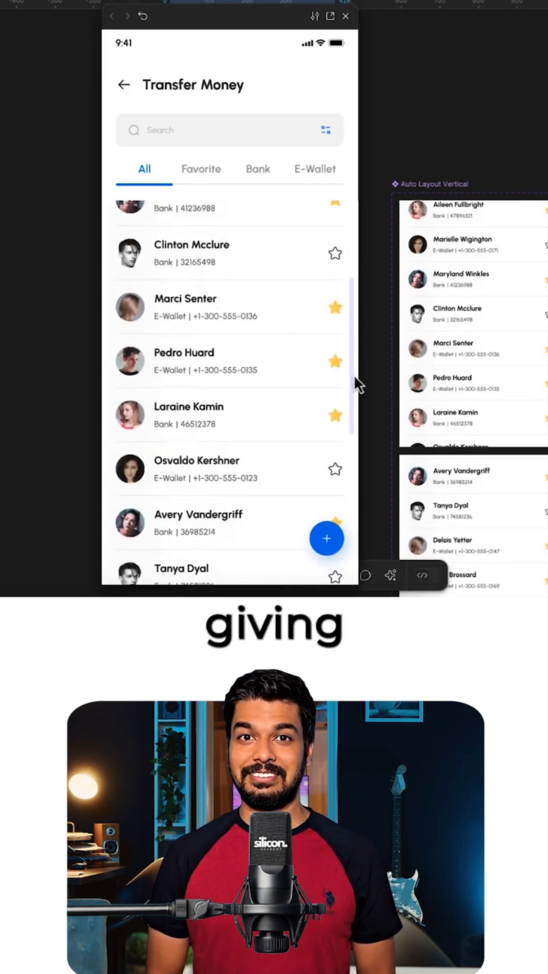
{"action": "scroll", "scroll_direction": "down", "scroll_amount": 3}
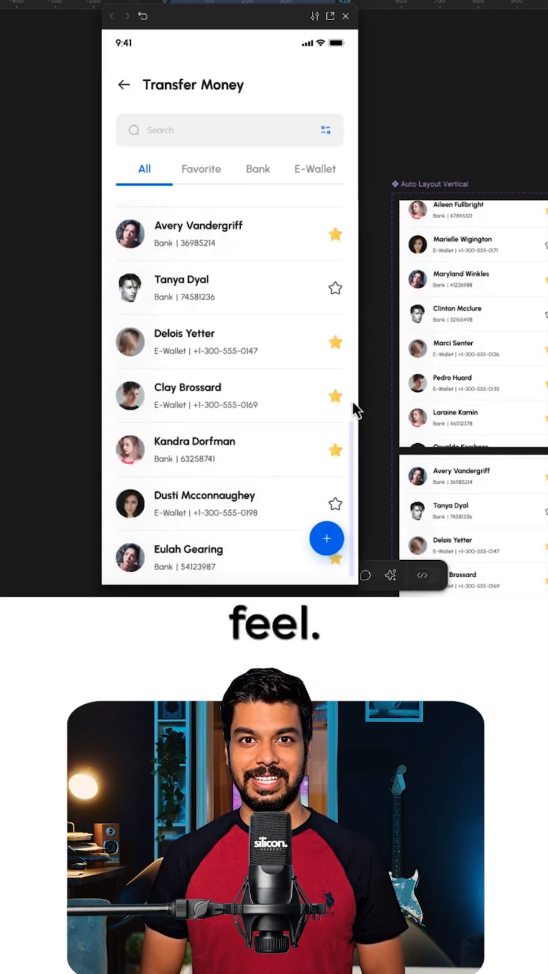